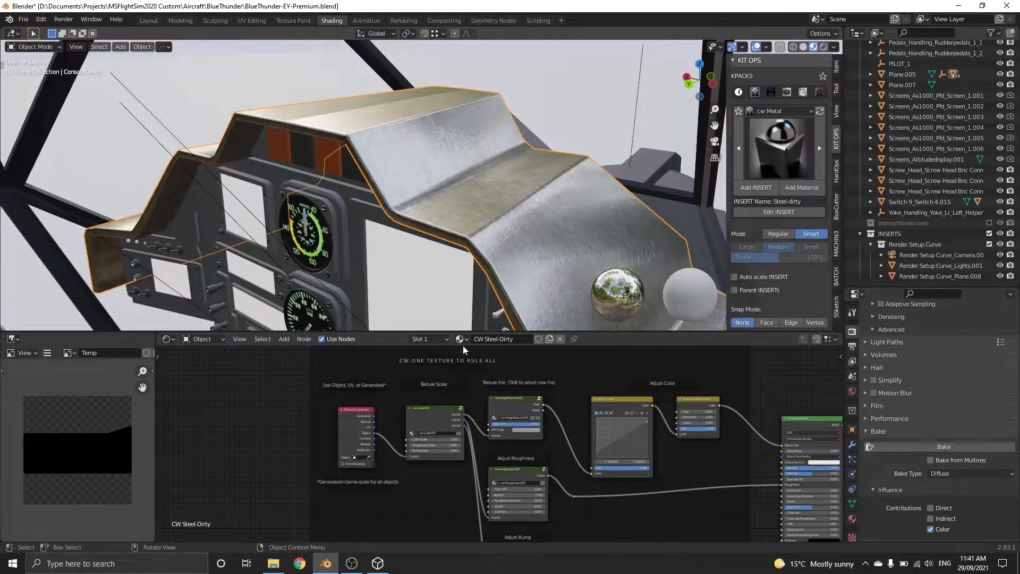
# - Review the SimpleBake page in Chrome, then view the PBR Texture Bakery product page
pyautogui.click(377, 563)
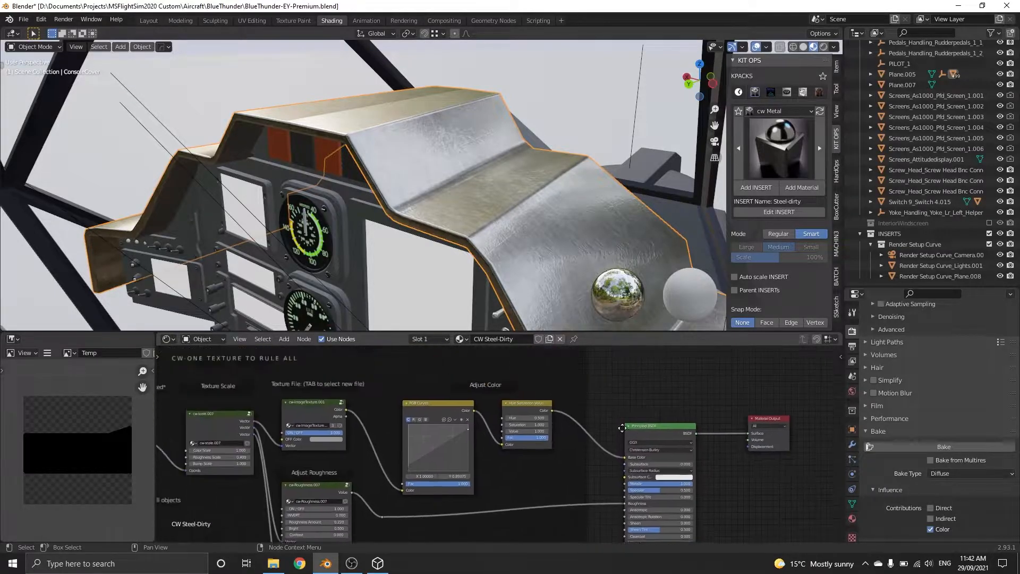
pyautogui.click(299, 563)
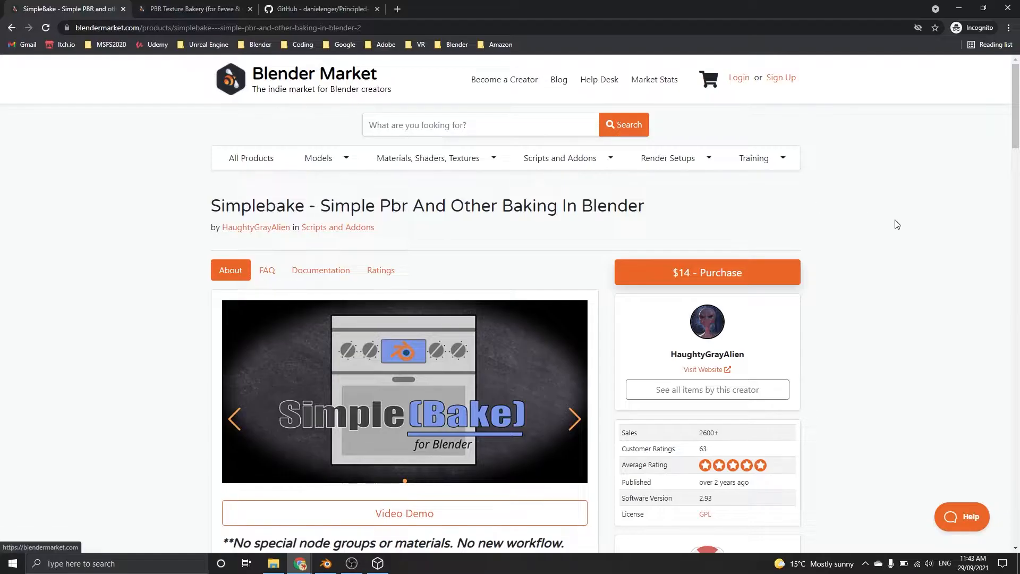
pyautogui.moveTo(878, 218)
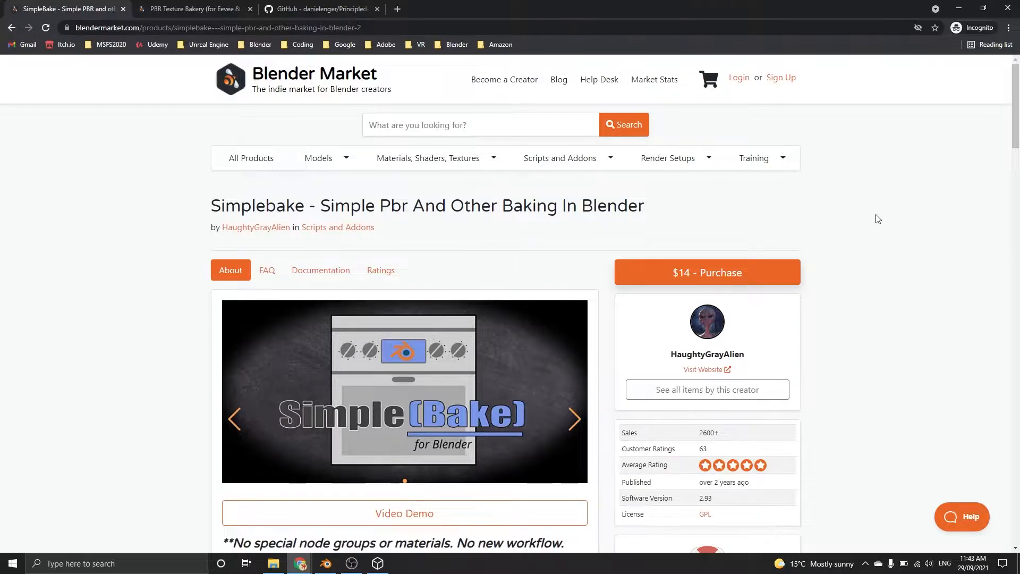
pyautogui.moveTo(463, 207)
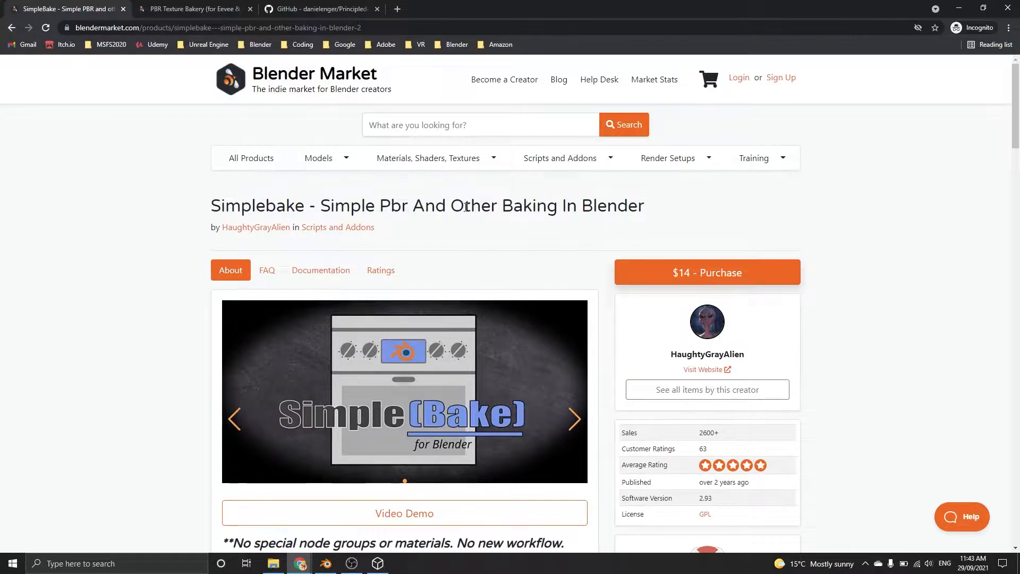
pyautogui.click(192, 8)
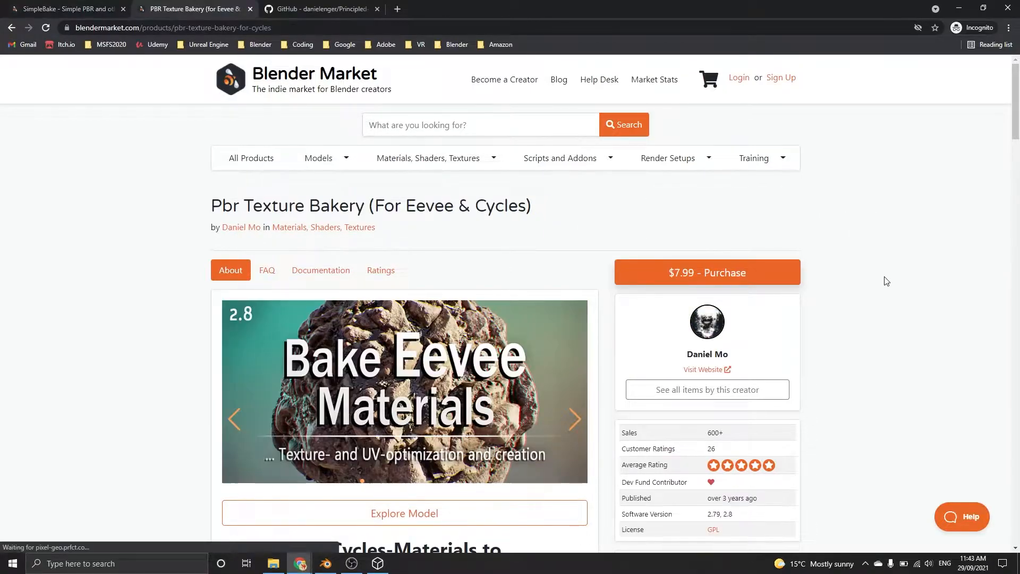
pyautogui.moveTo(821, 215)
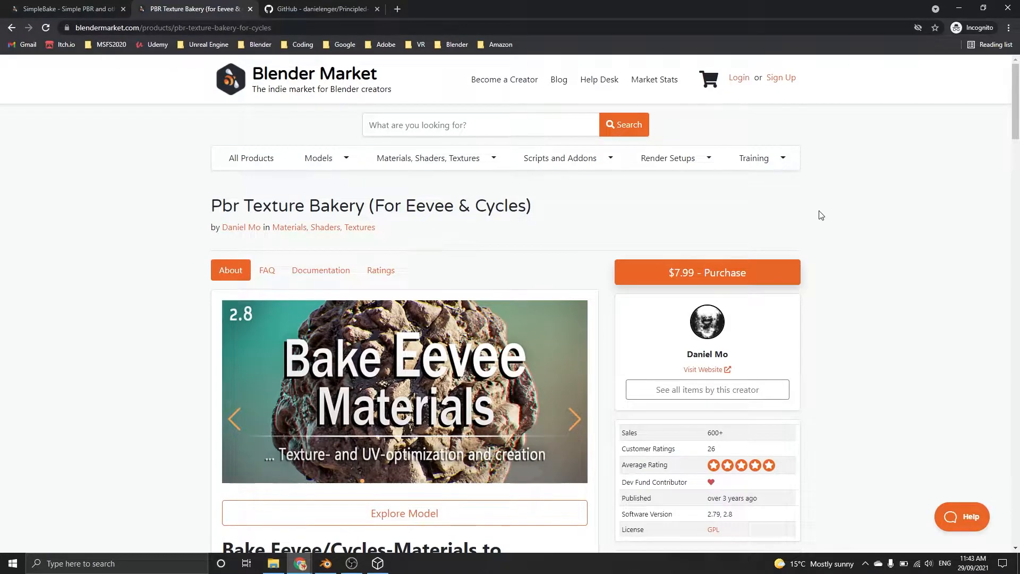
# - Download the Principled-Baker repository as a ZIP from GitHub and return to Blender
pyautogui.click(319, 9)
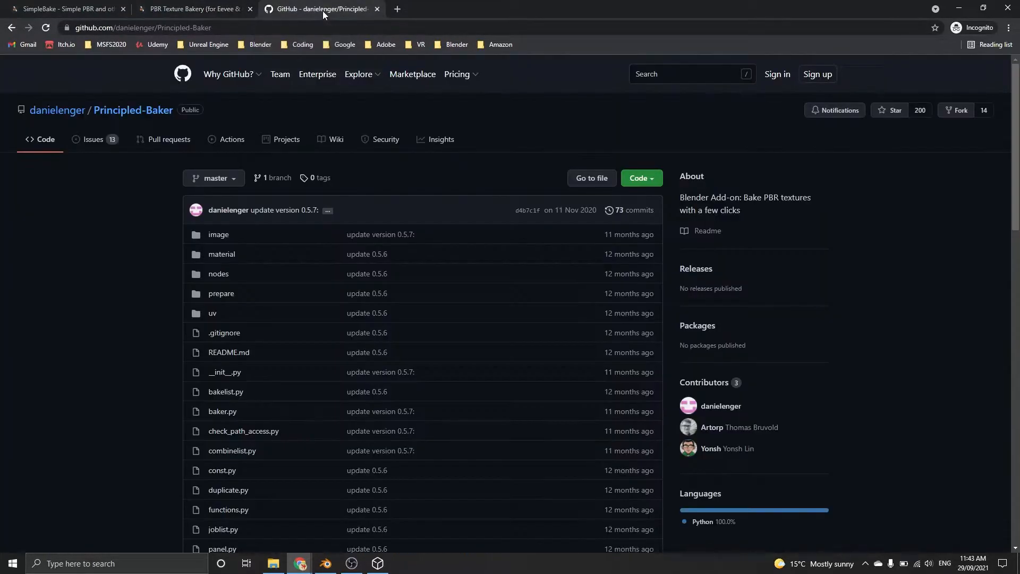
pyautogui.moveTo(835, 258)
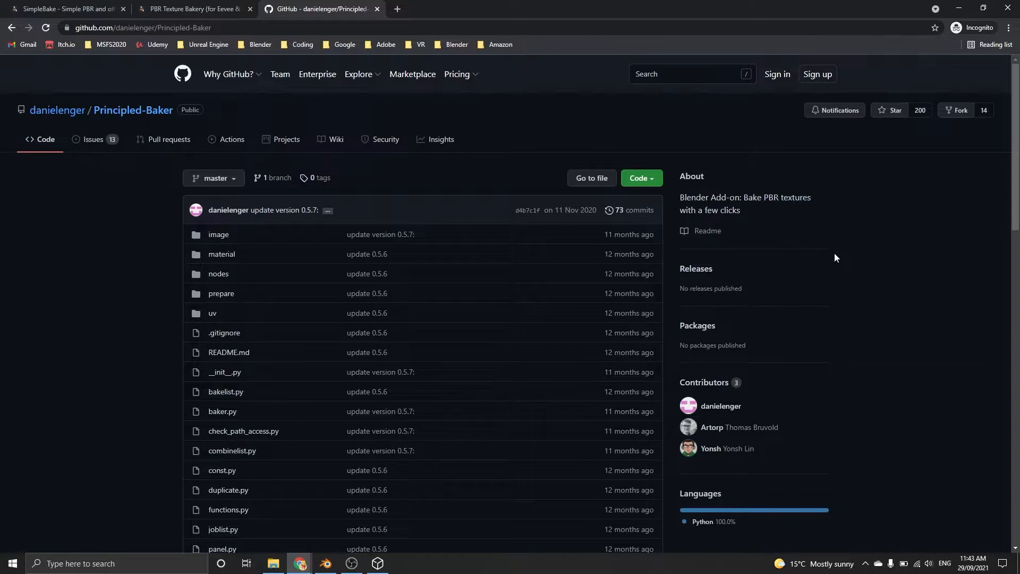
pyautogui.scroll(-3)
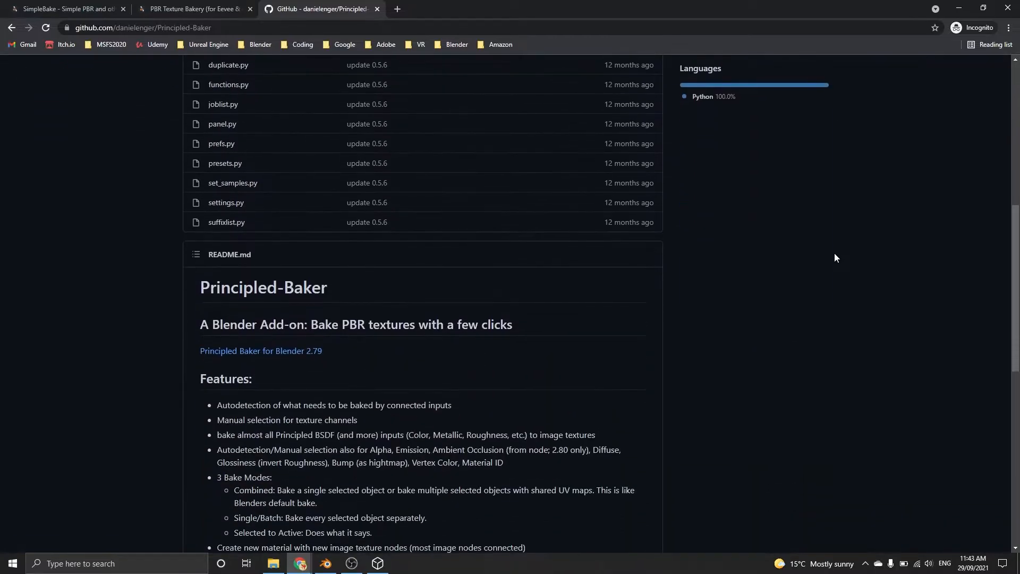
pyautogui.scroll(3)
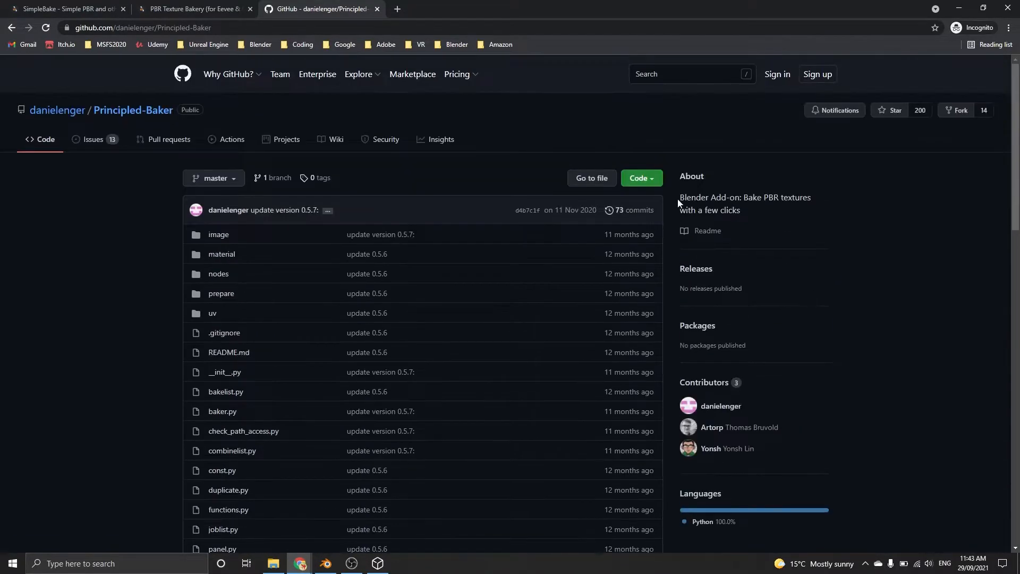
pyautogui.click(639, 178)
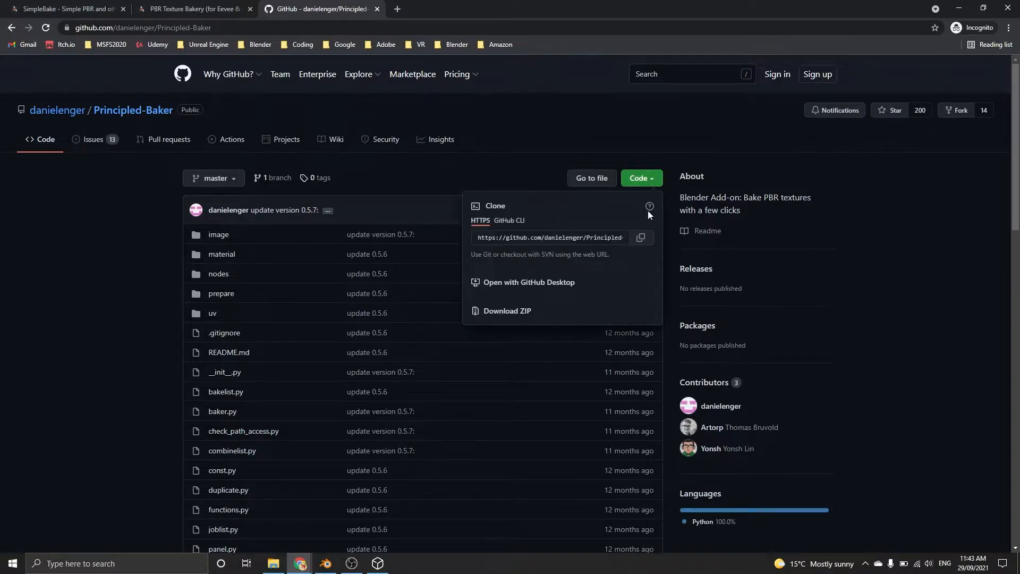
pyautogui.click(507, 311)
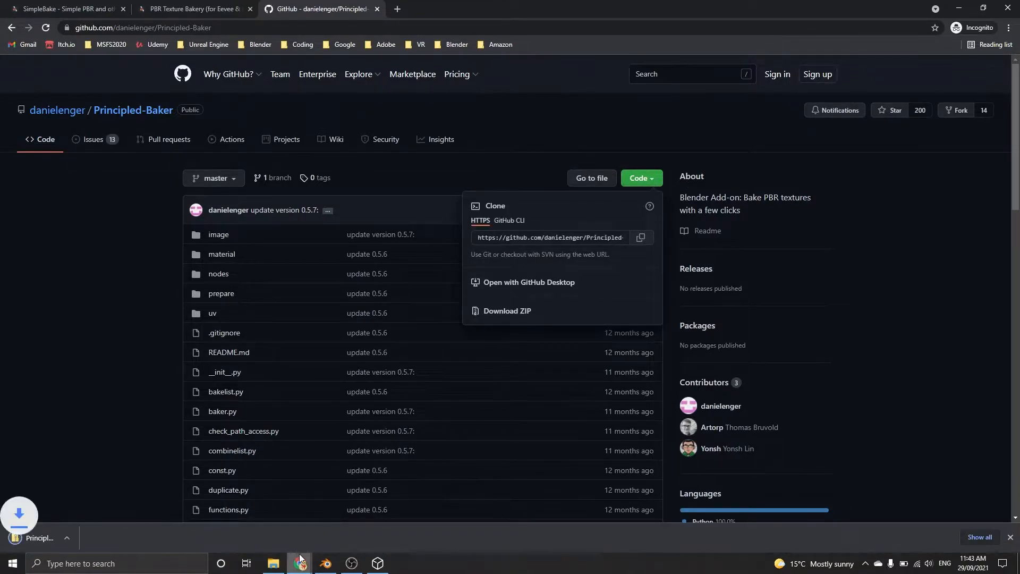
pyautogui.click(325, 567)
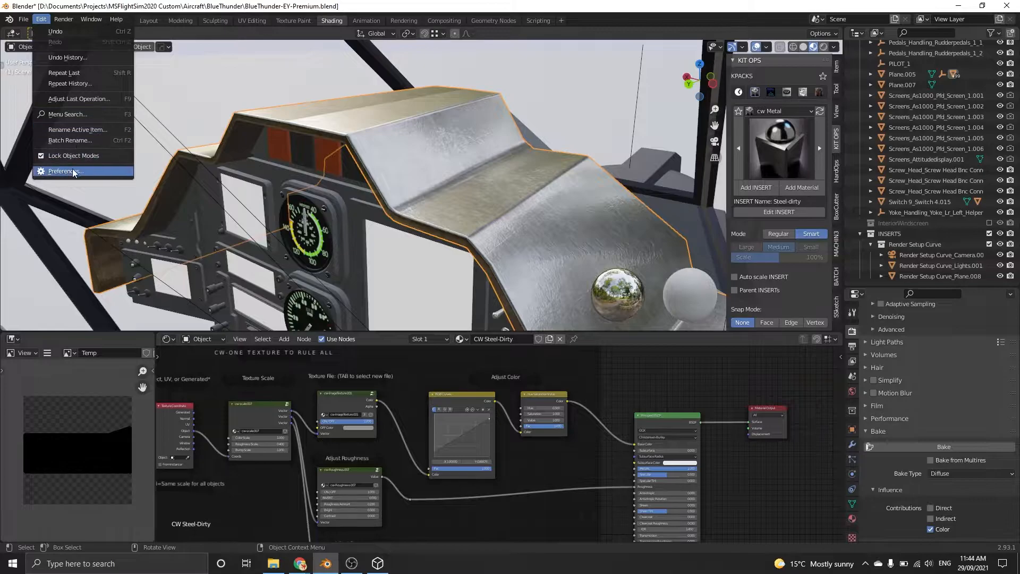
# - Install the Principled Baker ZIP in Preferences, save preferences and close the window
pyautogui.click(62, 171)
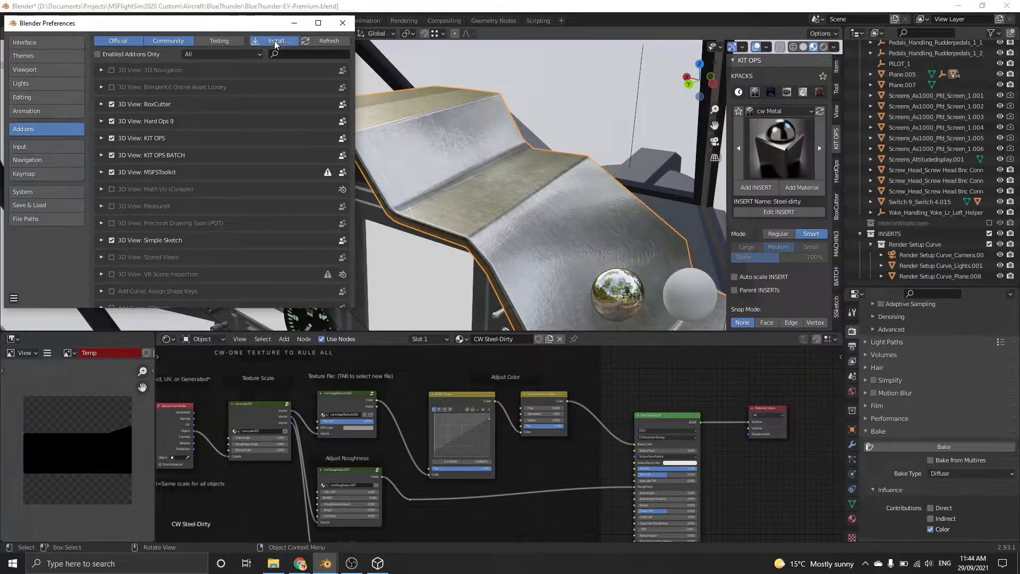
pyautogui.click(276, 40)
pyautogui.write('prin')
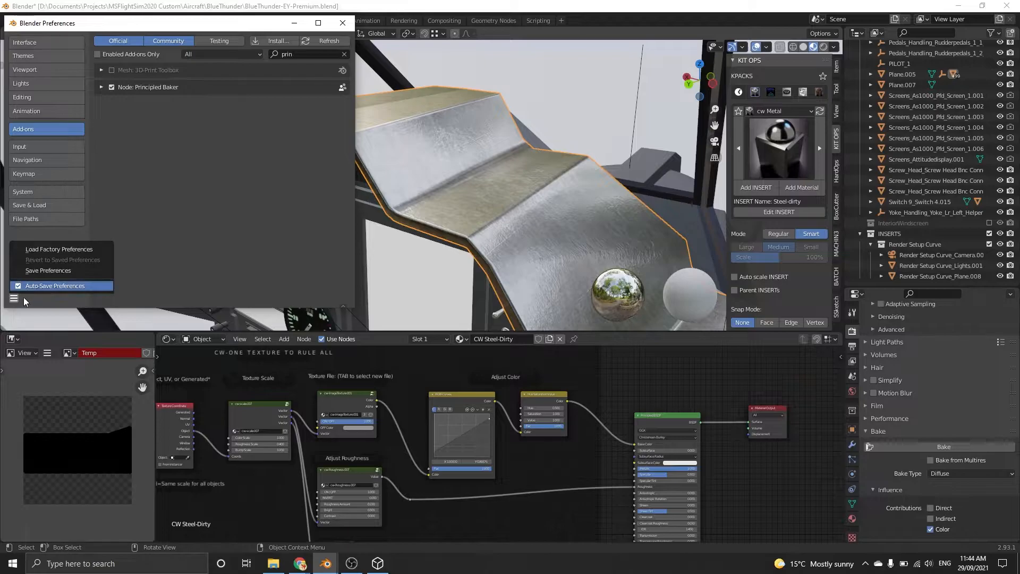
pyautogui.moveTo(49, 270)
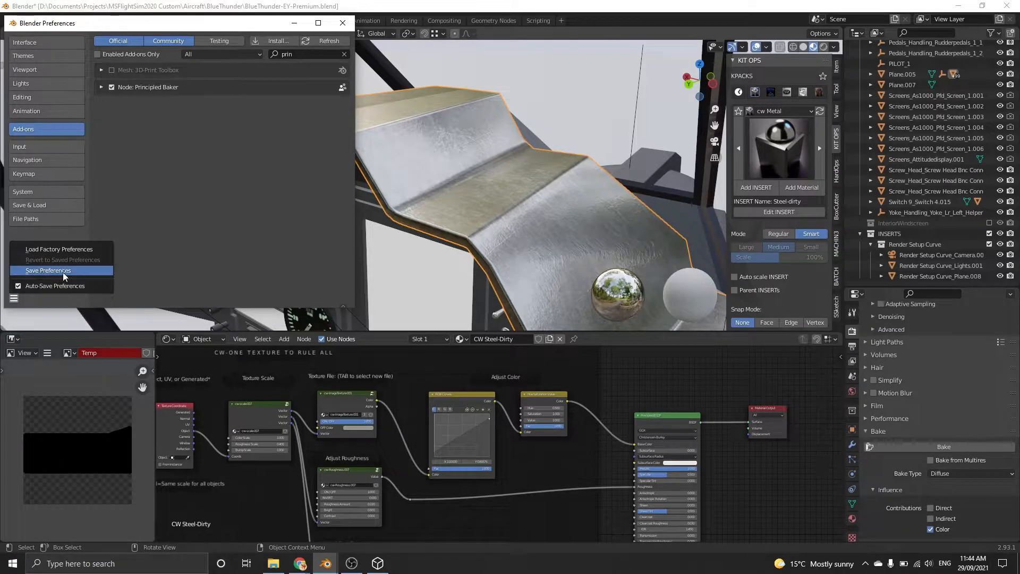
pyautogui.click(47, 270)
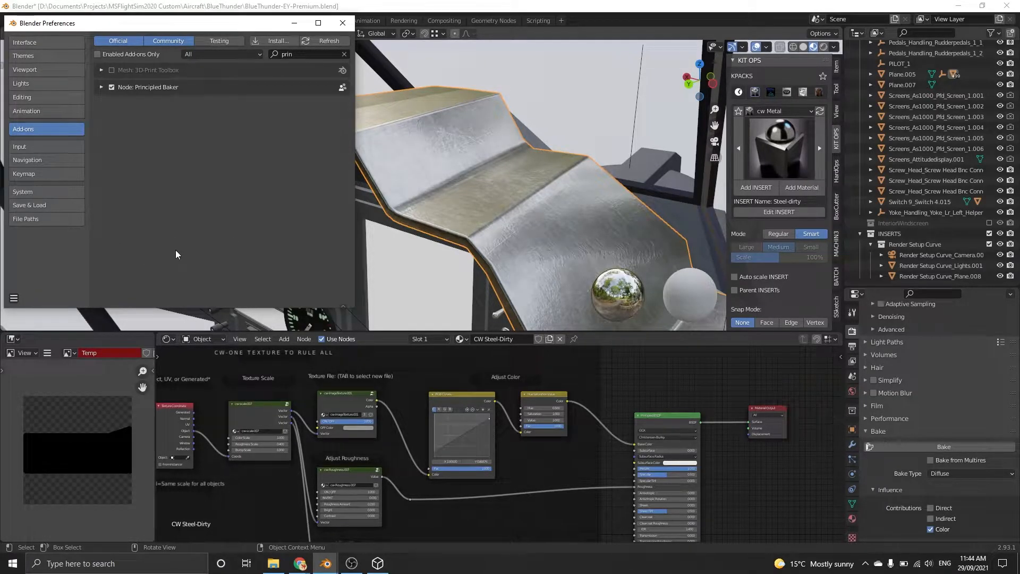
pyautogui.click(342, 23)
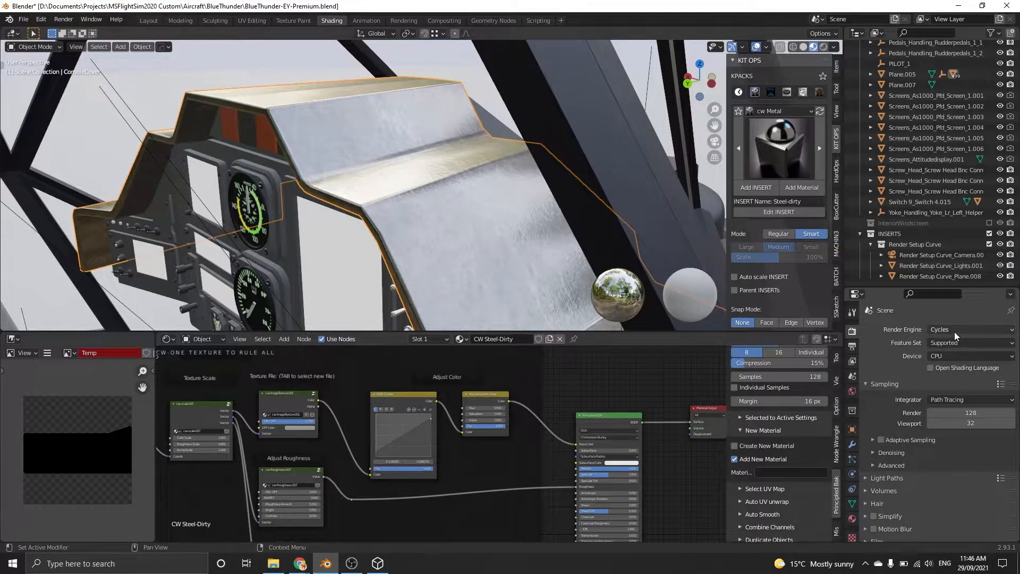
# - Switch the render device from CPU to GPU Compute
pyautogui.click(968, 356)
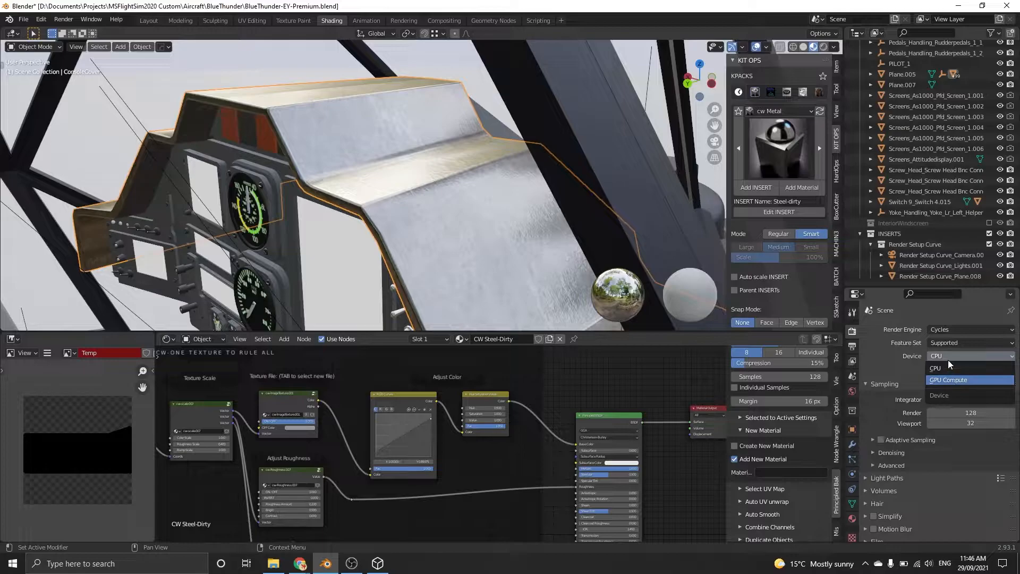
pyautogui.click(948, 379)
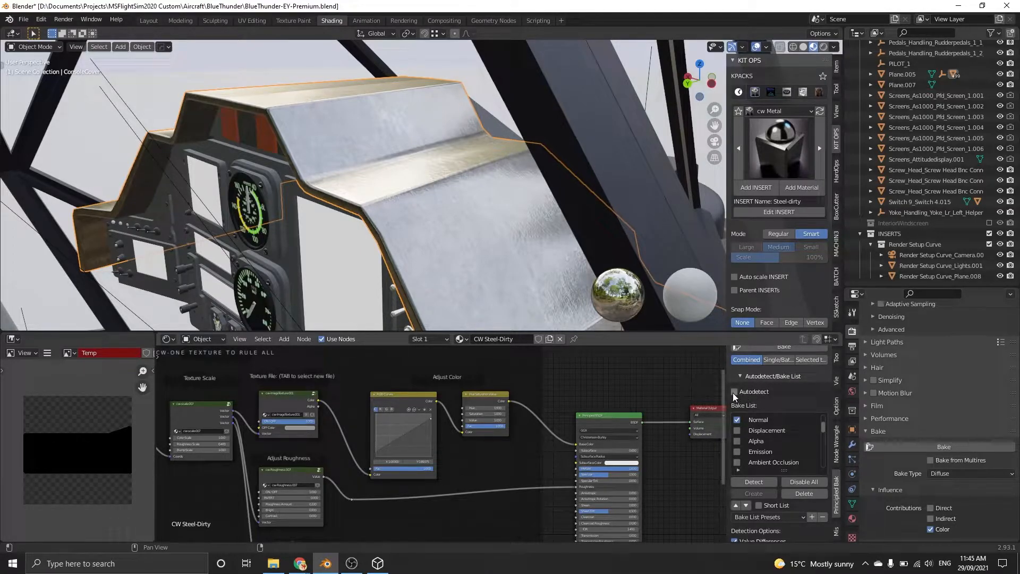
pyautogui.moveTo(734, 396)
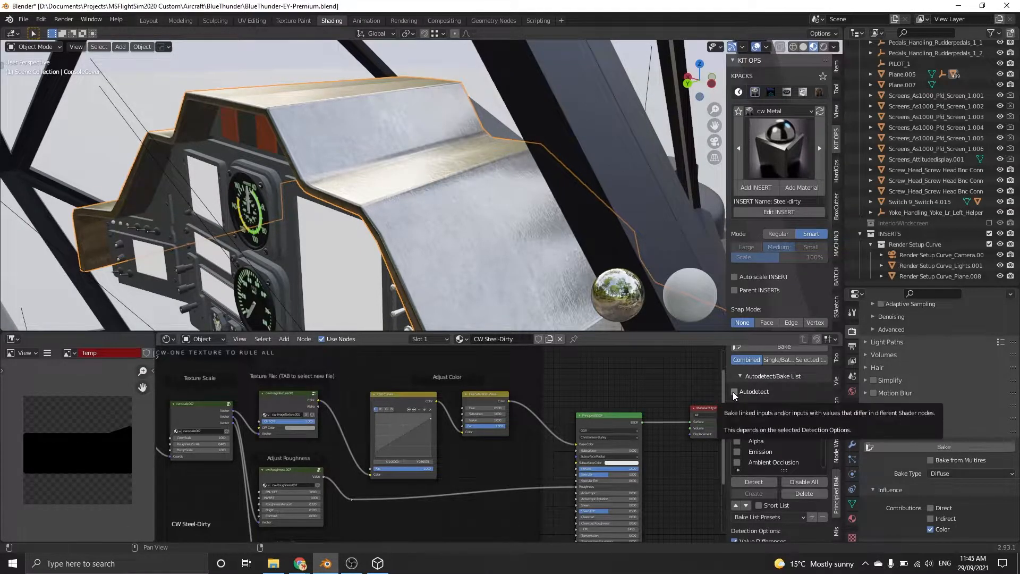
# - Review Principled Baker output settings and open the console cover for UV unwrapping
pyautogui.click(735, 391)
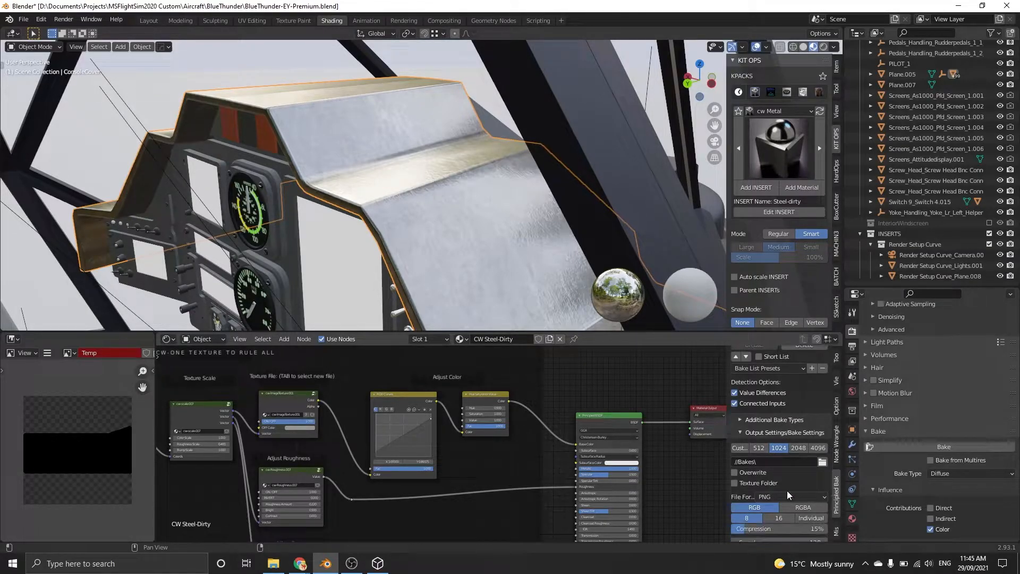
pyautogui.click(251, 20)
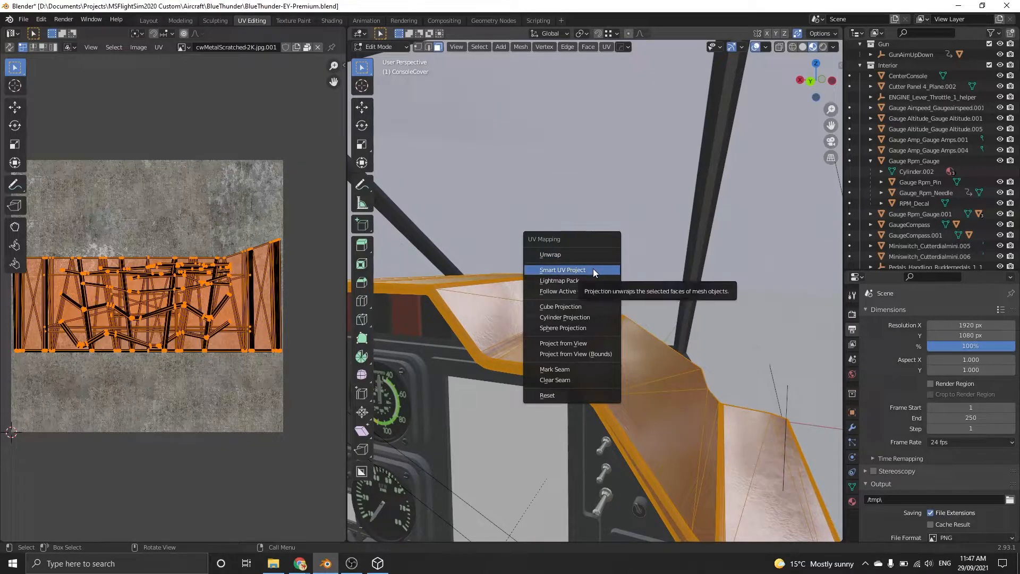
pyautogui.moveTo(563, 343)
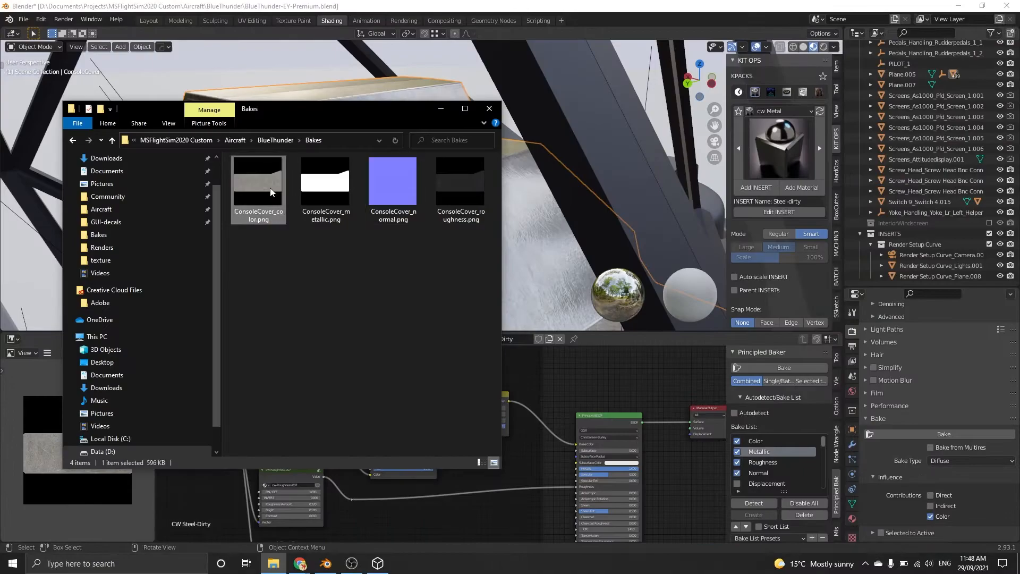
# - Preview the baked ConsoleCover_color.png map from the Bakes folder
pyautogui.doubleClick(258, 181)
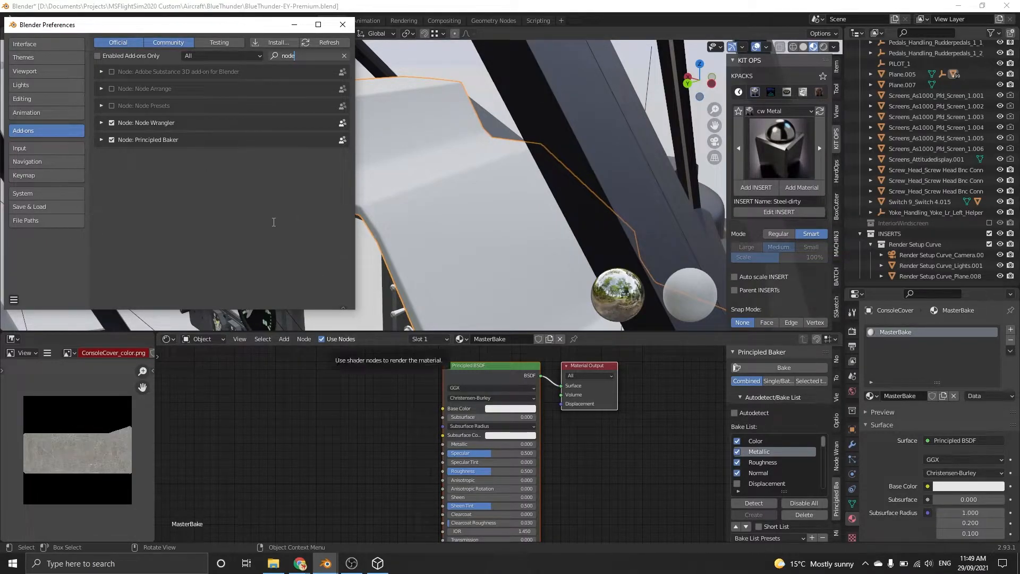
# - Close the preferences window after enabling Node Wrangler
pyautogui.click(342, 25)
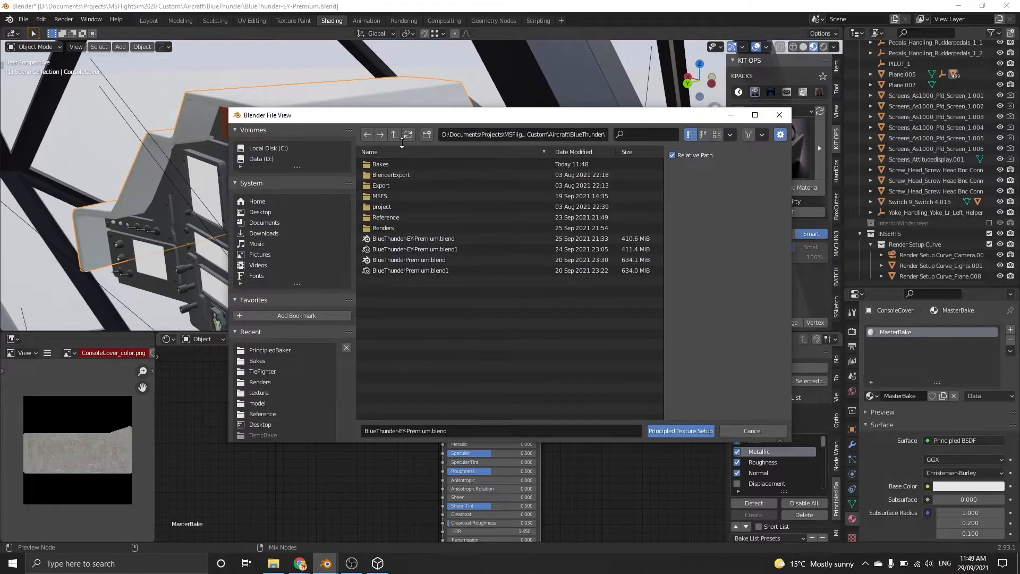
# - Run Principled Texture Setup on the four ConsoleCover PNGs in the Bakes folder
pyautogui.doubleClick(380, 164)
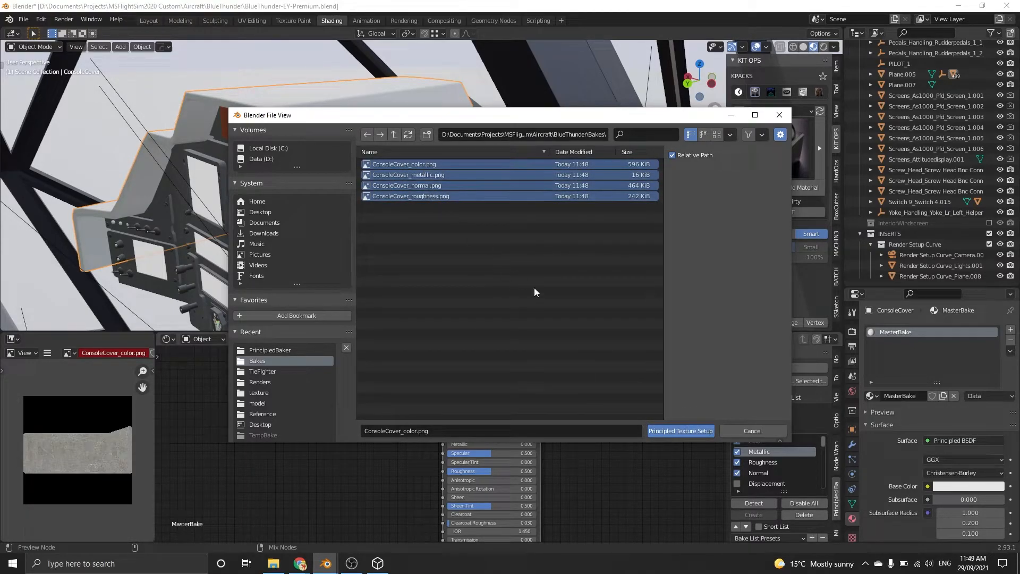
pyautogui.click(681, 431)
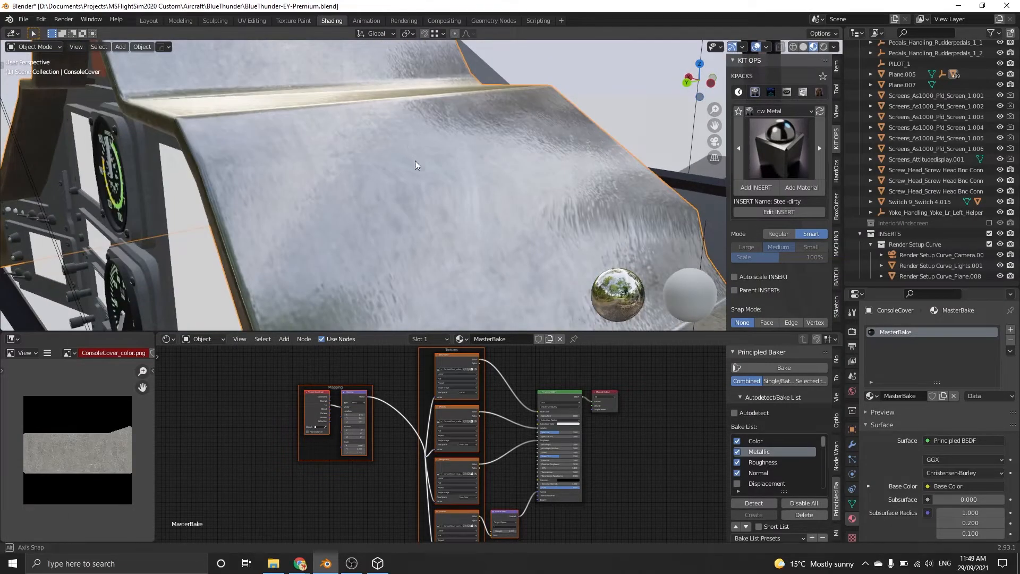
# - Export the selected console cover to the Bakes folder as Panel.fbx
pyautogui.click(23, 19)
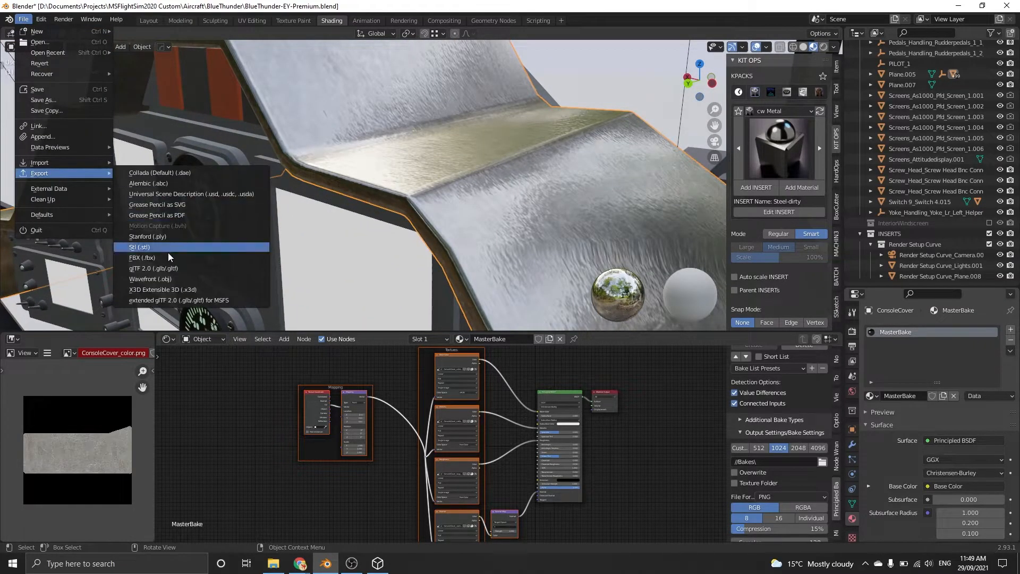
pyautogui.click(142, 258)
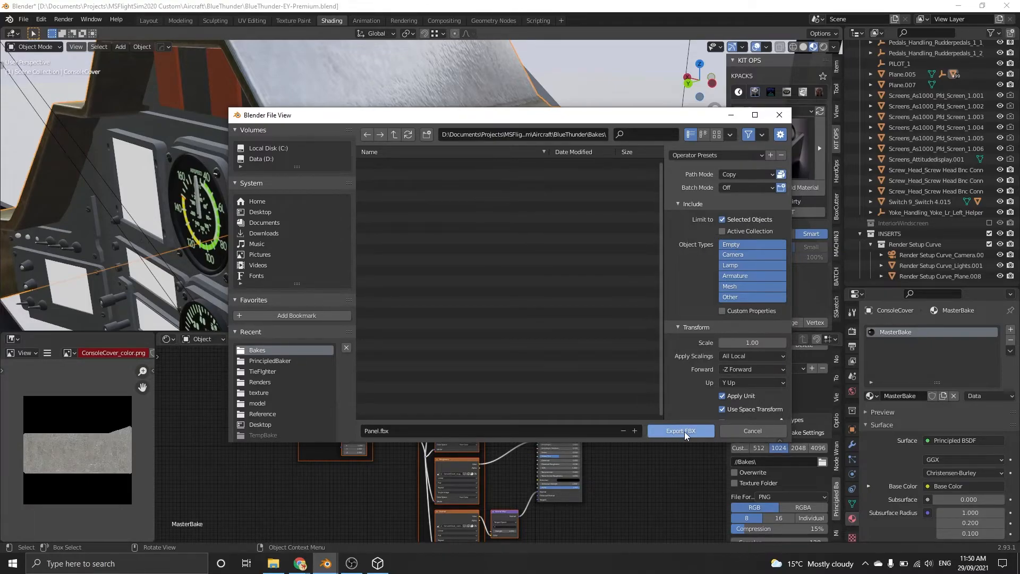
pyautogui.click(679, 431)
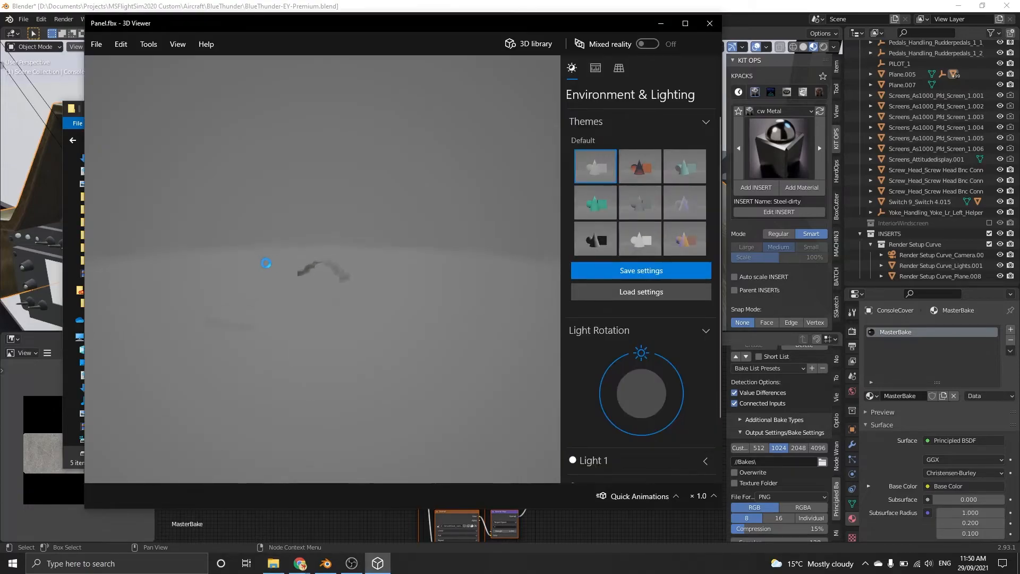